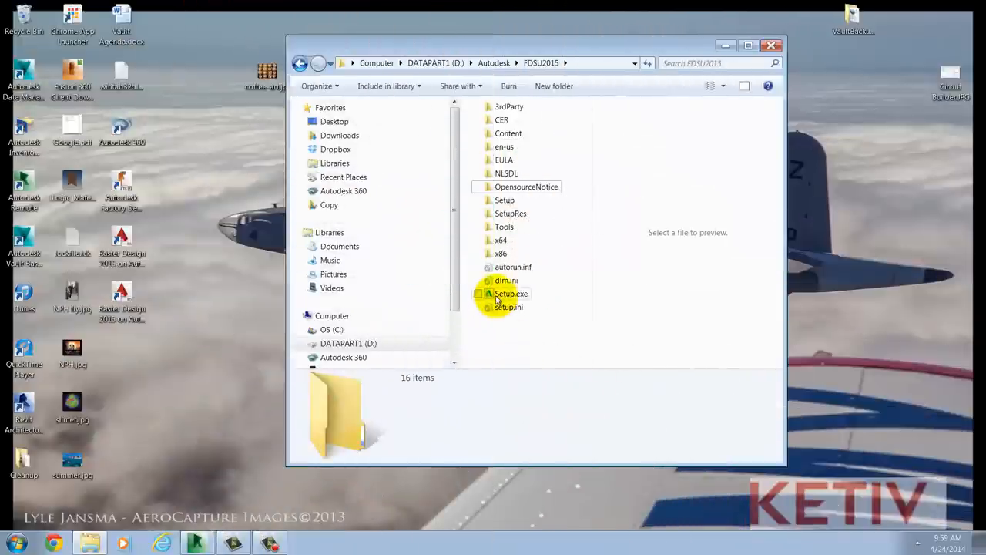
Launch Setup.exe from D:\Autodesk\FDSU2015 to start the Factory Design Suite installer
click(510, 293)
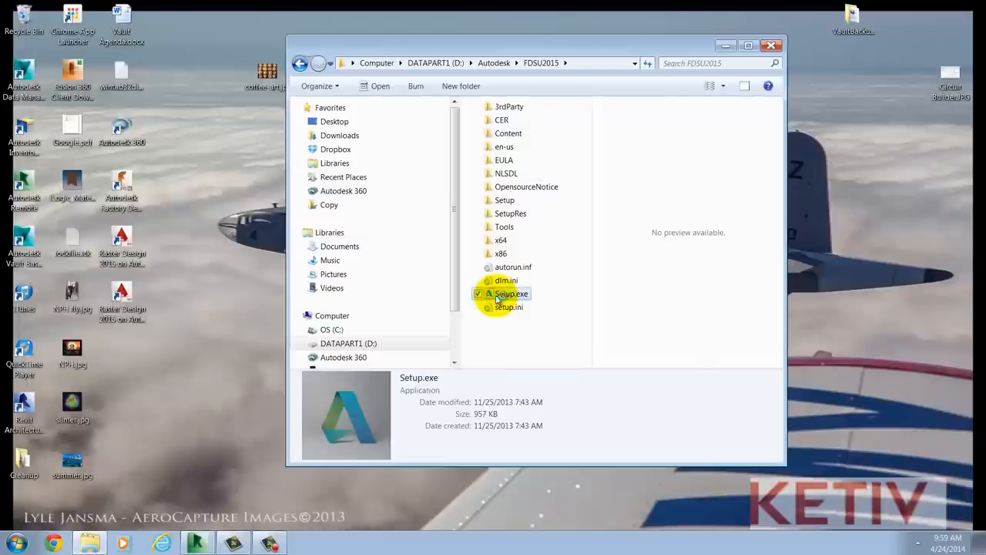
double_click(511, 293)
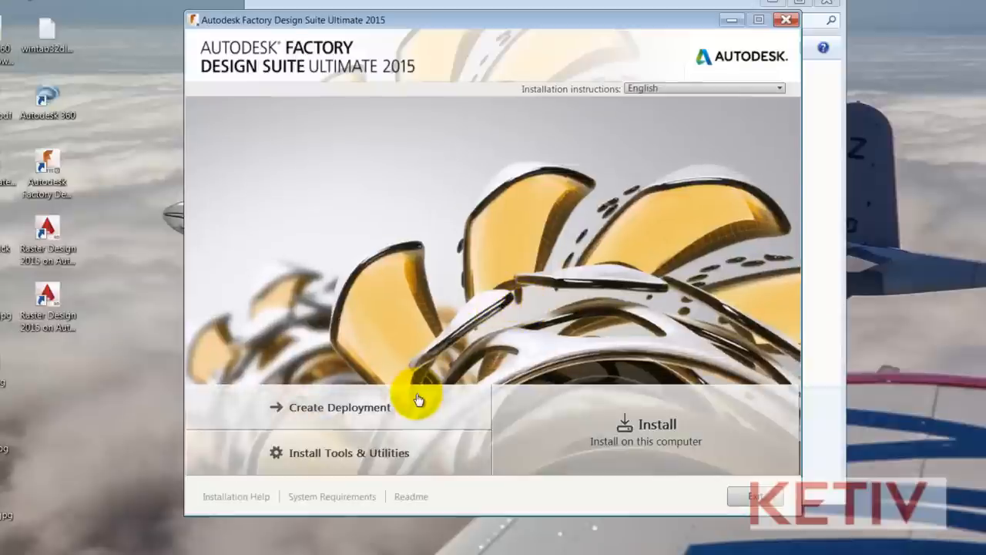
mouse_move(350, 453)
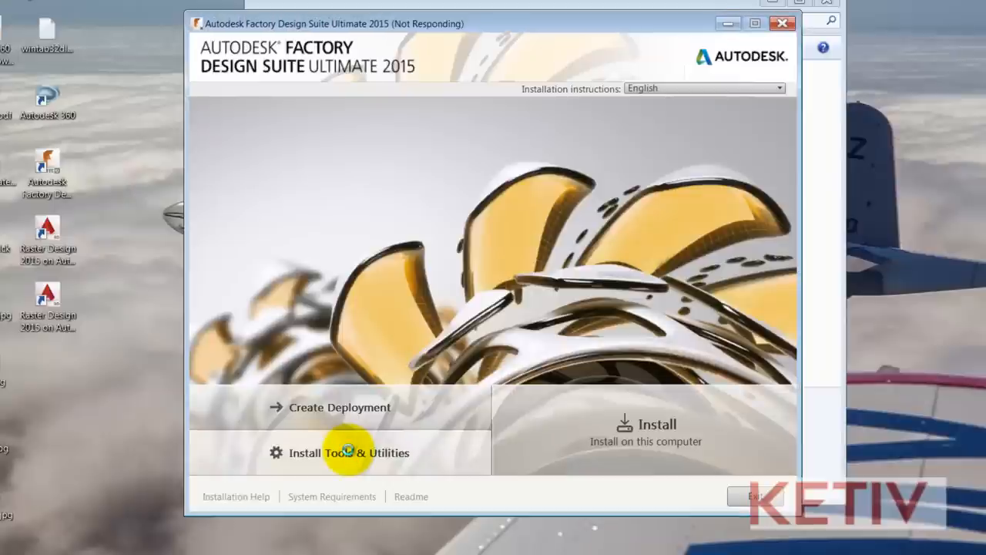
Choose Install Tools & Utilities and accept the United States license agreement
click(646, 431)
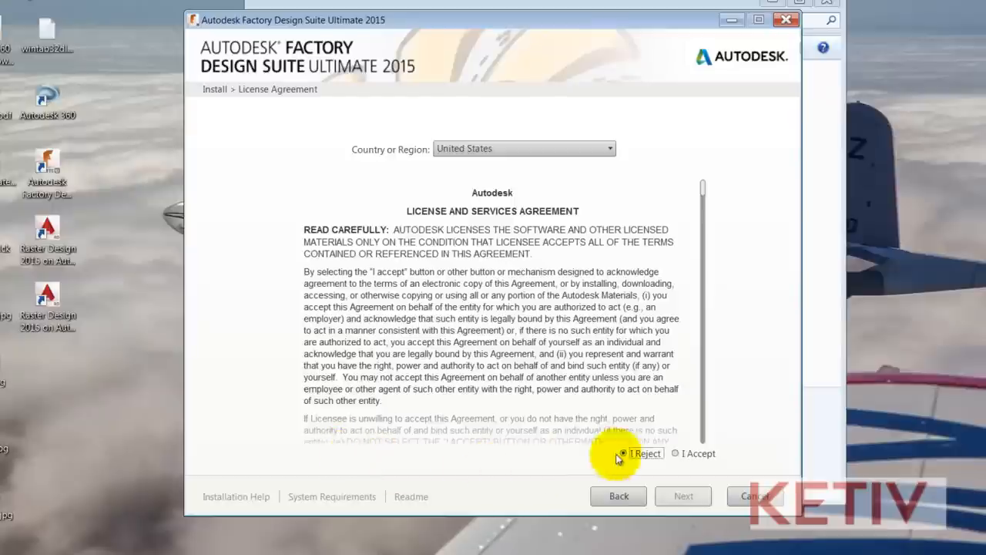
click(675, 453)
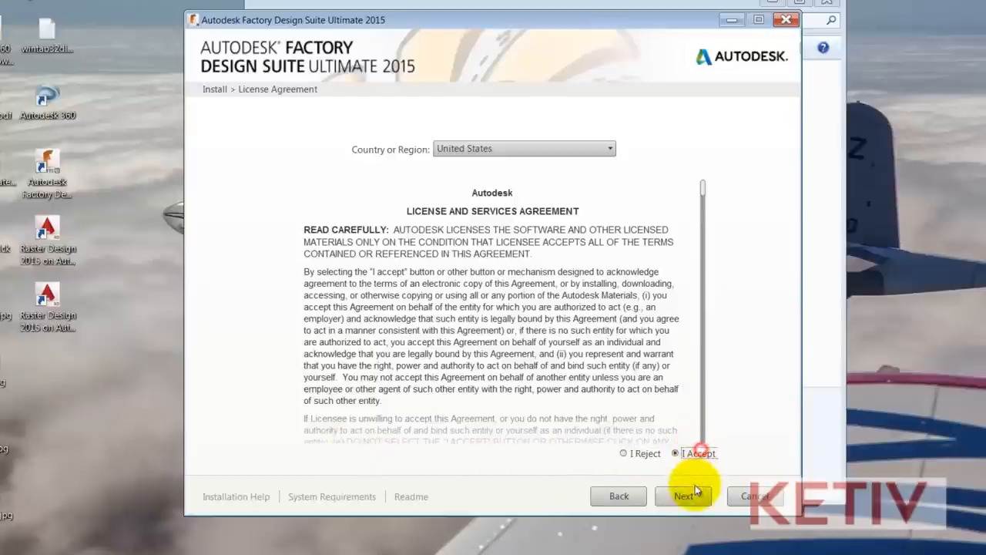
Continue past the license and confirm keeping the existing server configuration
click(683, 495)
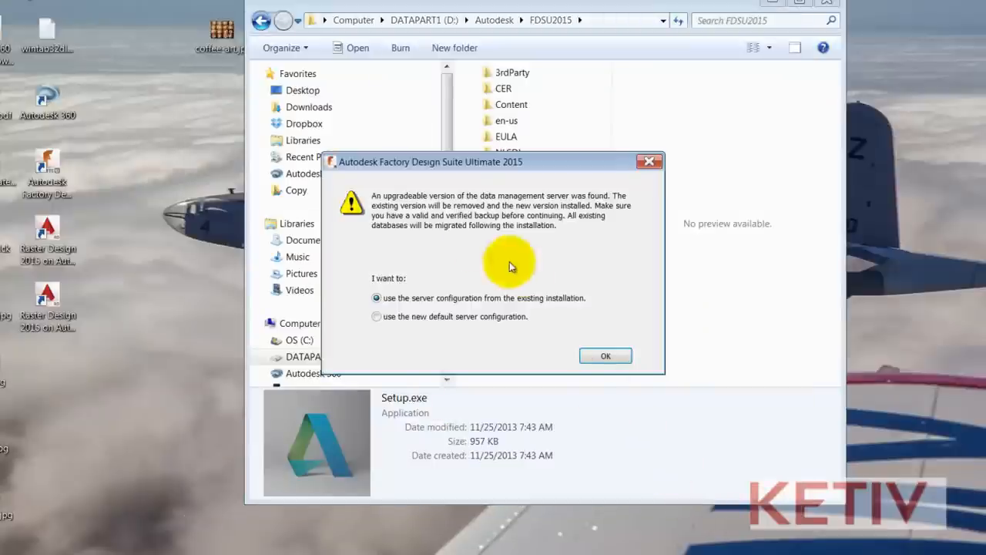
mouse_move(454, 230)
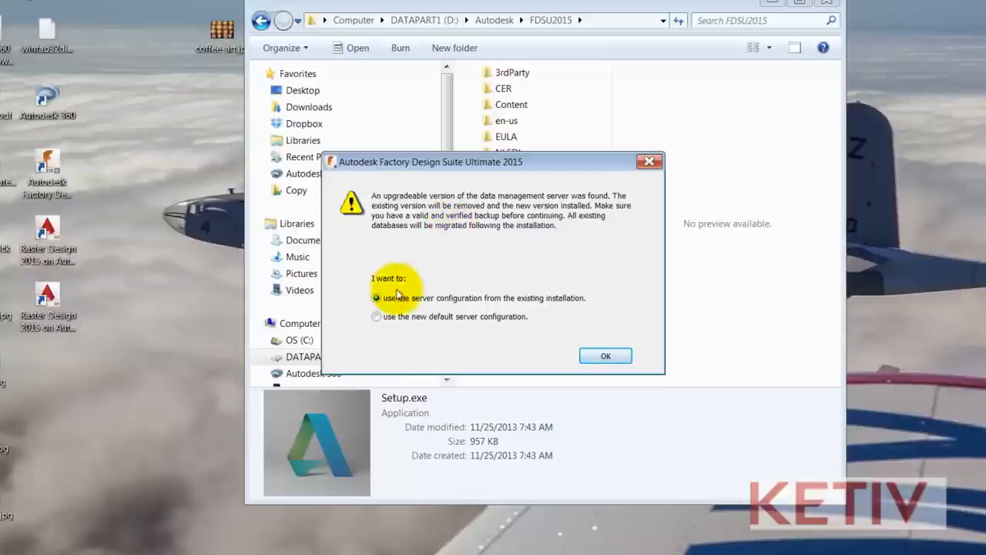
mouse_move(429, 320)
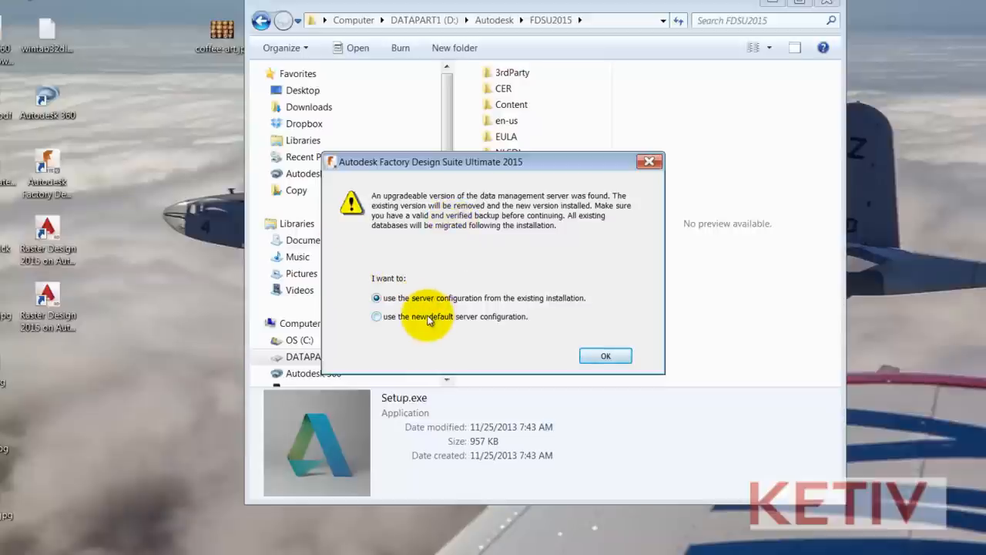
mouse_move(605, 300)
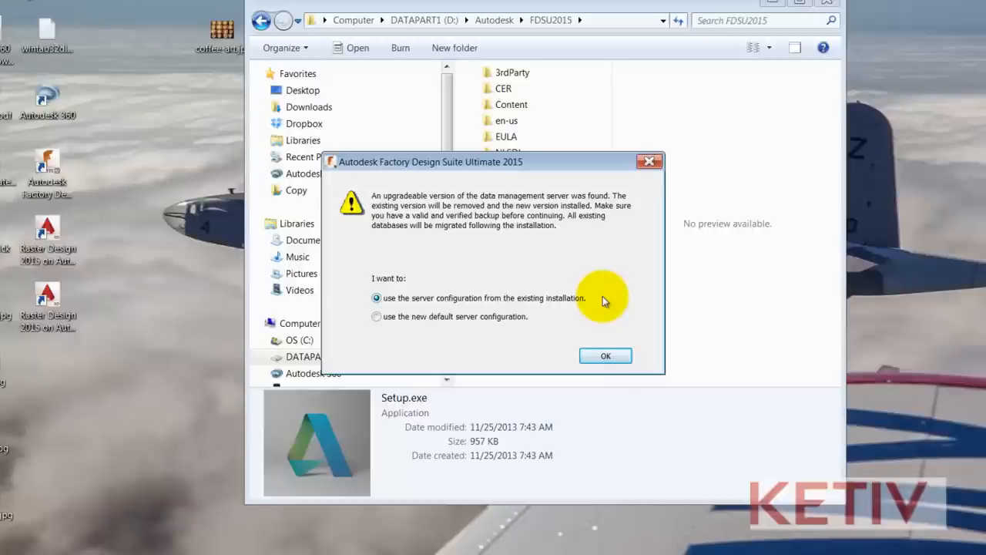
mouse_move(569, 303)
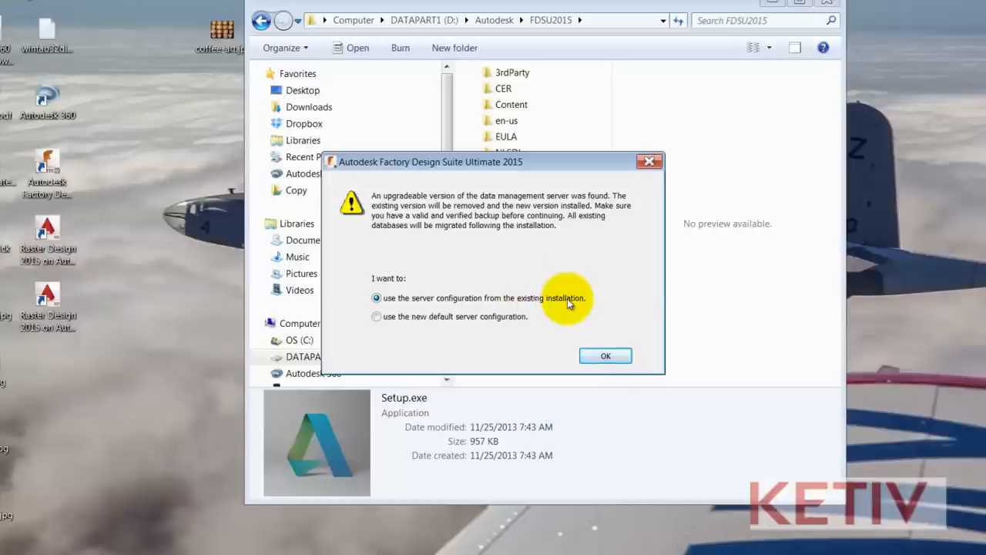
mouse_move(605, 356)
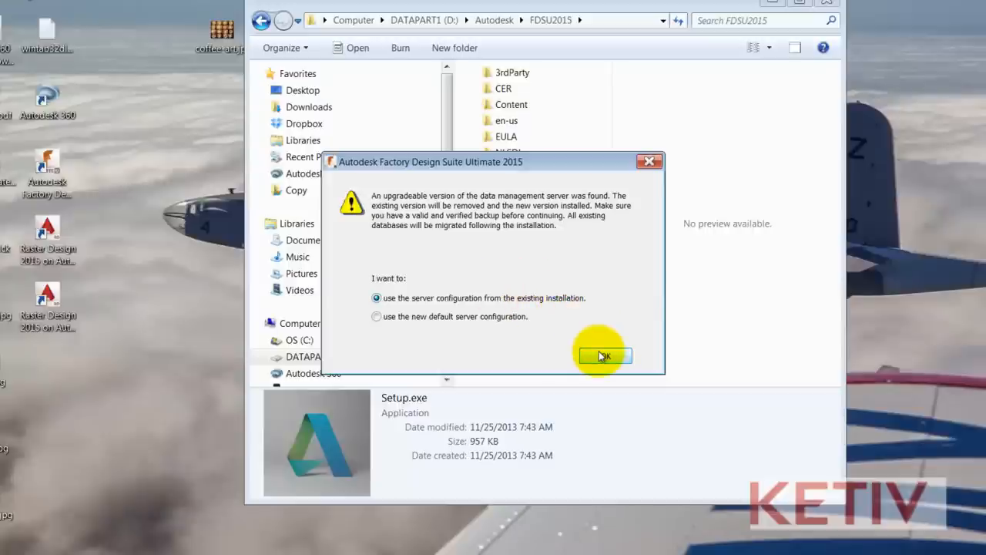
click(604, 355)
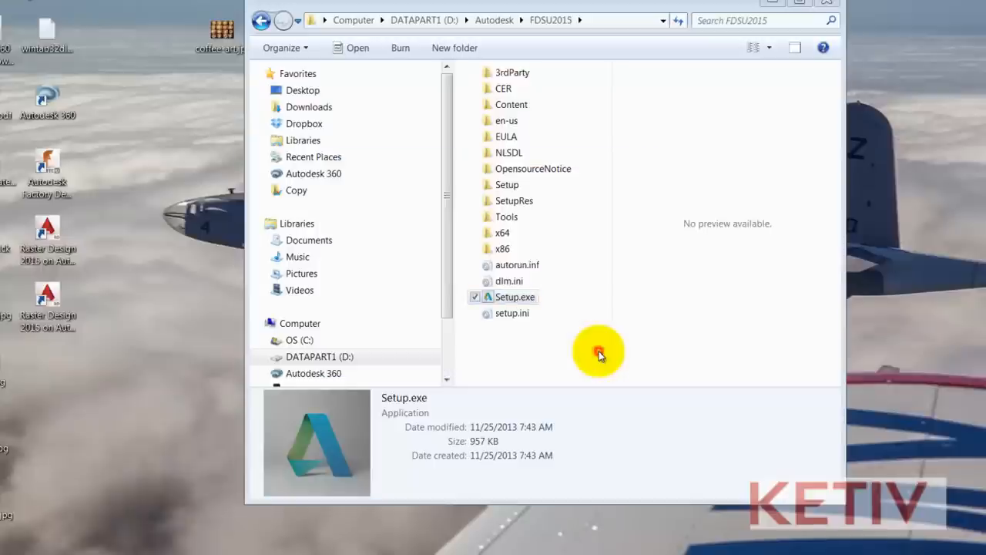
Show the tooltip noting Inventor 2015 Content Center libraries are available for download
double_click(515, 296)
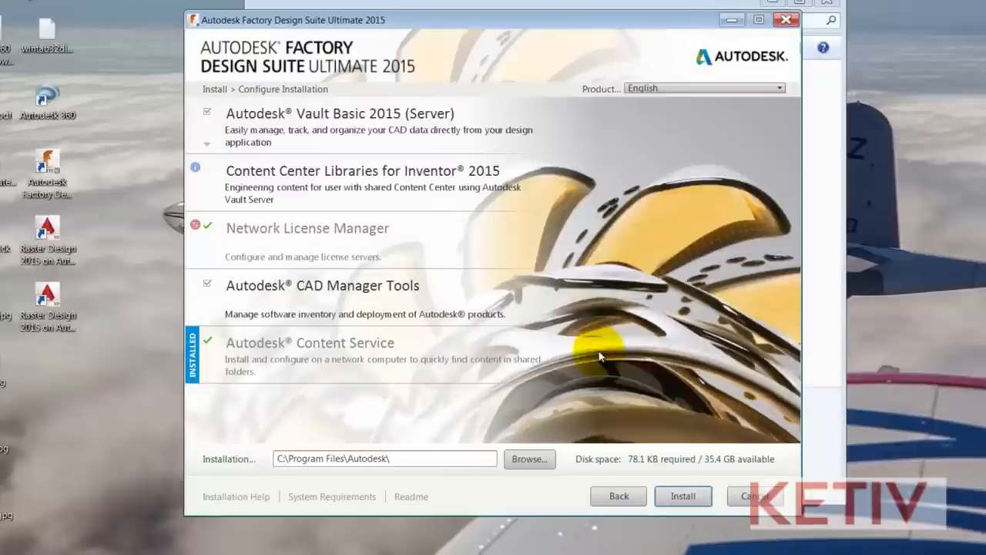
mouse_move(639, 196)
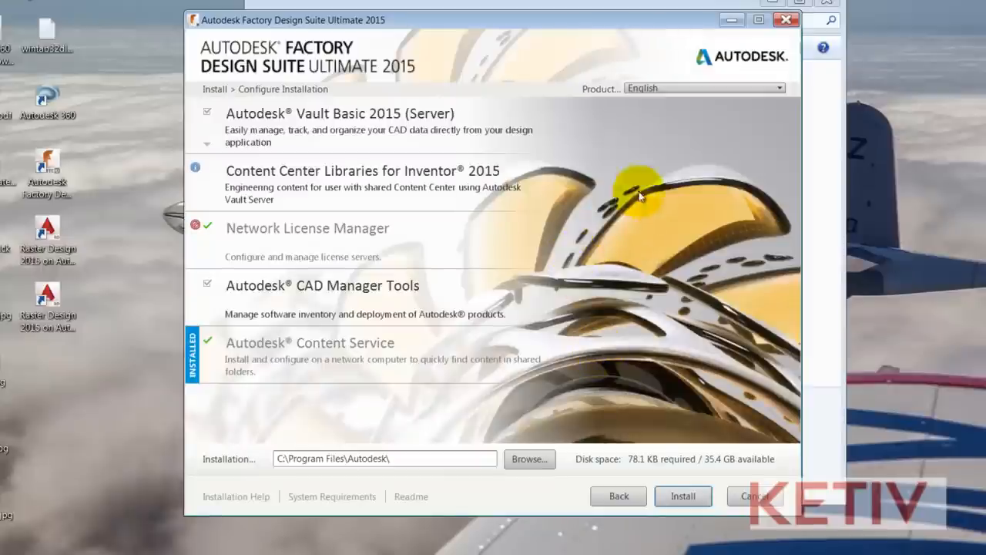
mouse_move(670, 191)
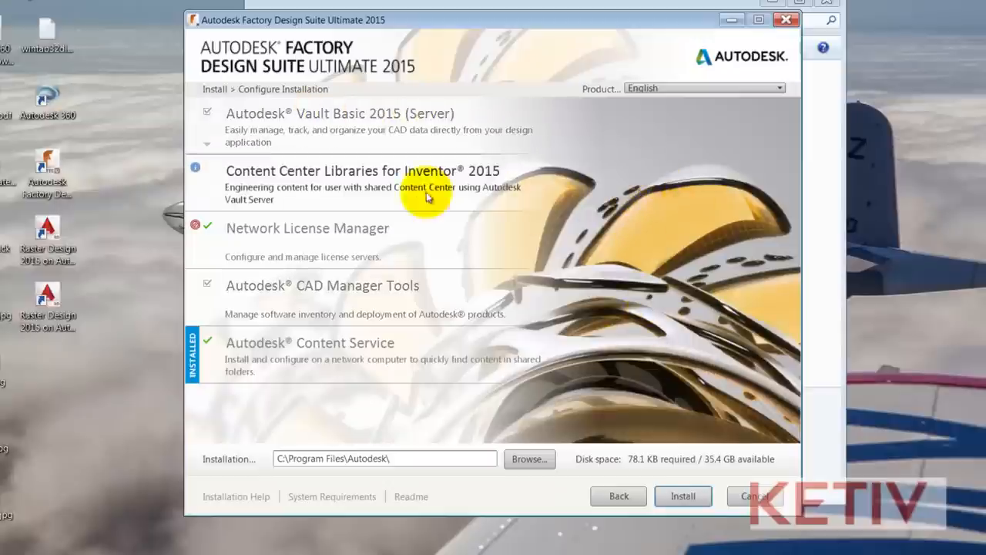
mouse_move(362, 179)
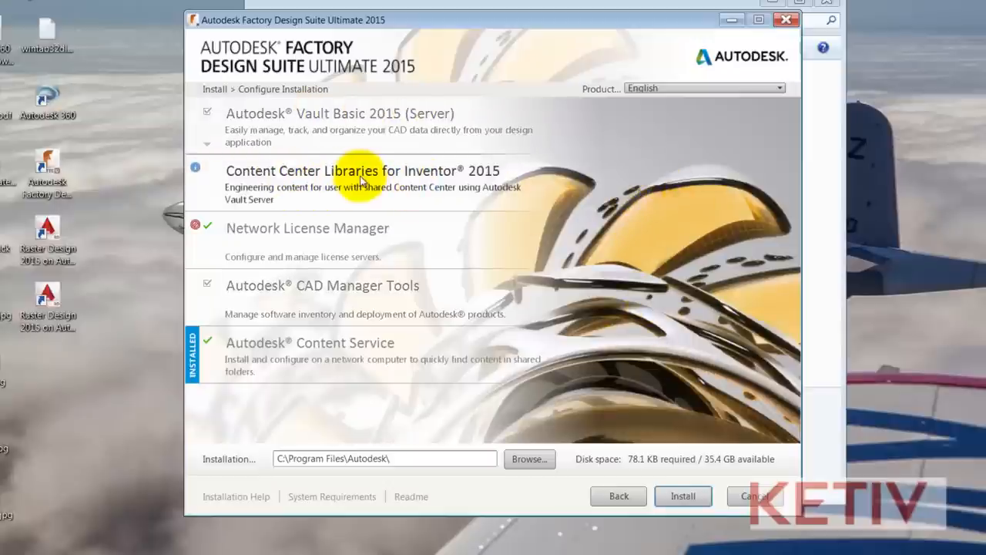
mouse_move(289, 178)
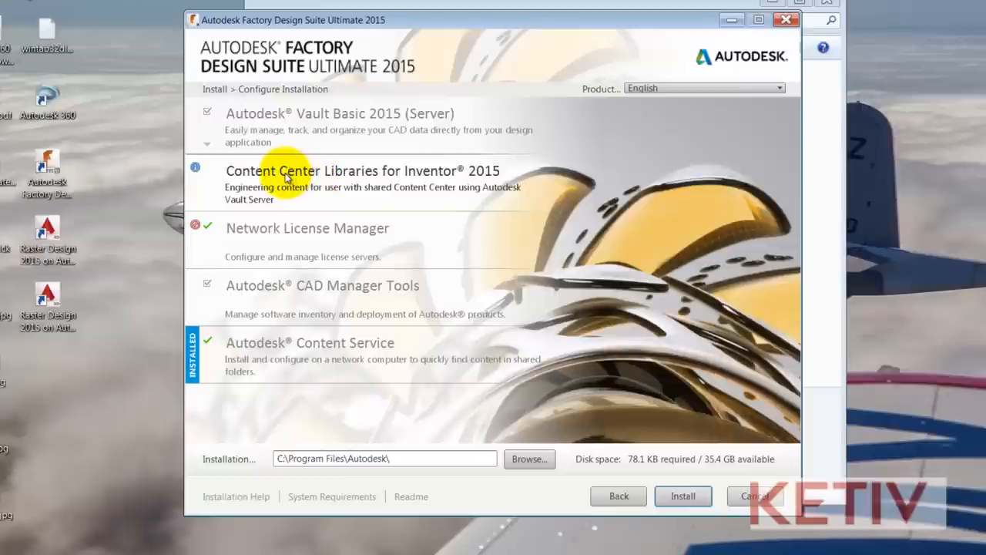
mouse_move(208, 169)
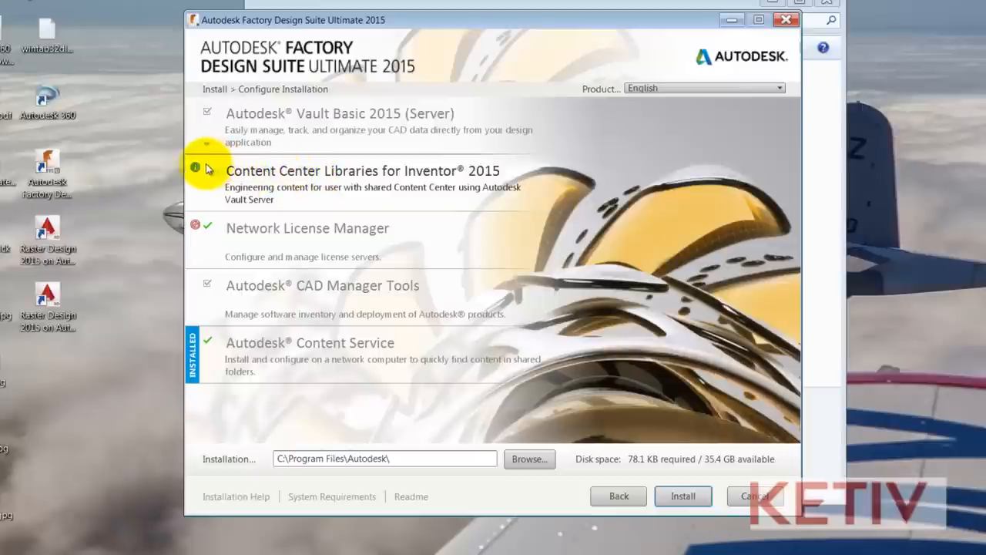
mouse_move(195, 168)
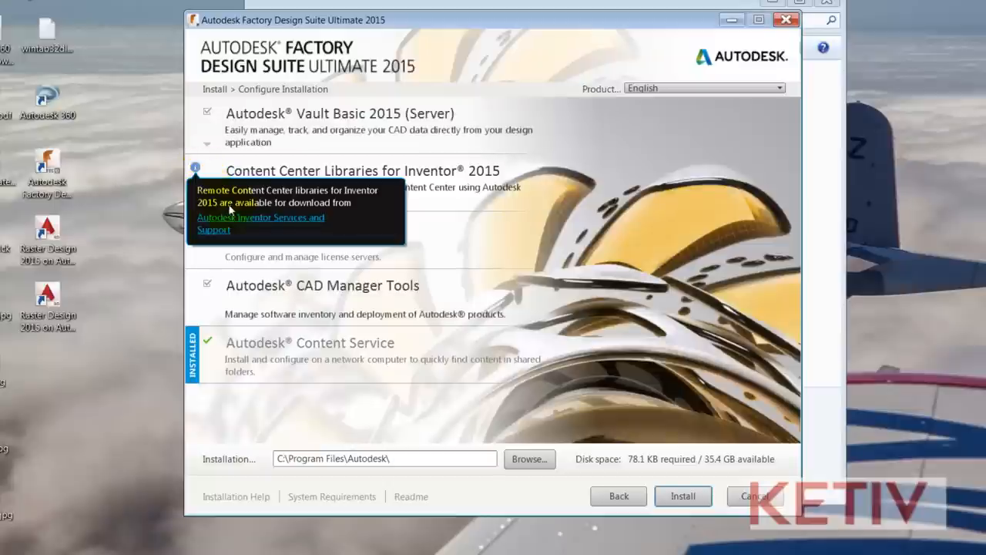
mouse_move(244, 233)
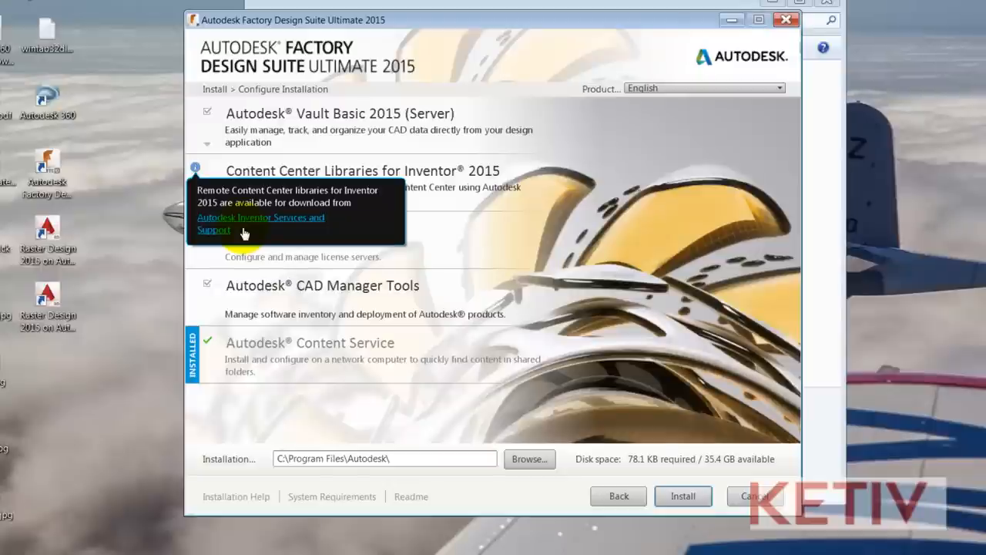
Open the Inventor 2015 Remote Content Libraries download page and scroll through it
click(261, 224)
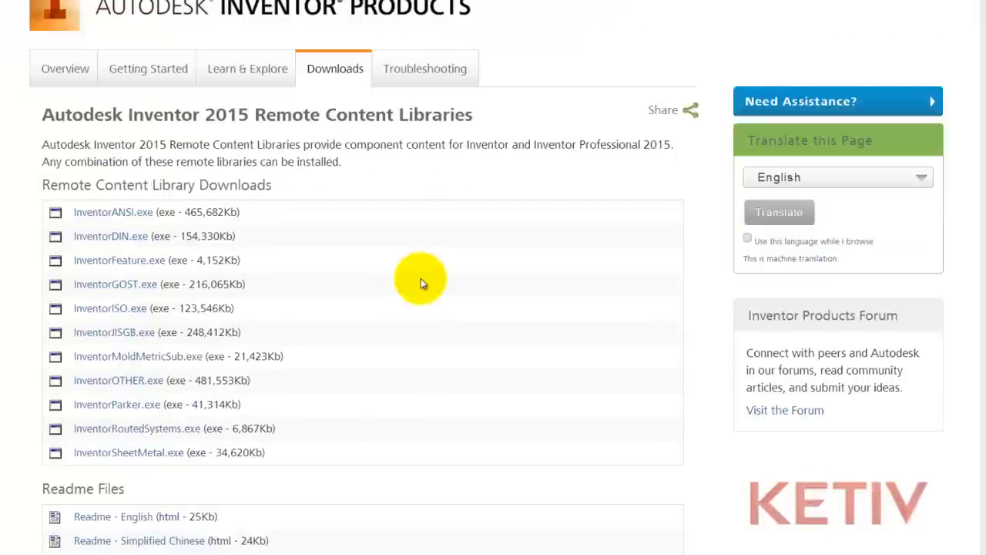
scroll(up, 3)
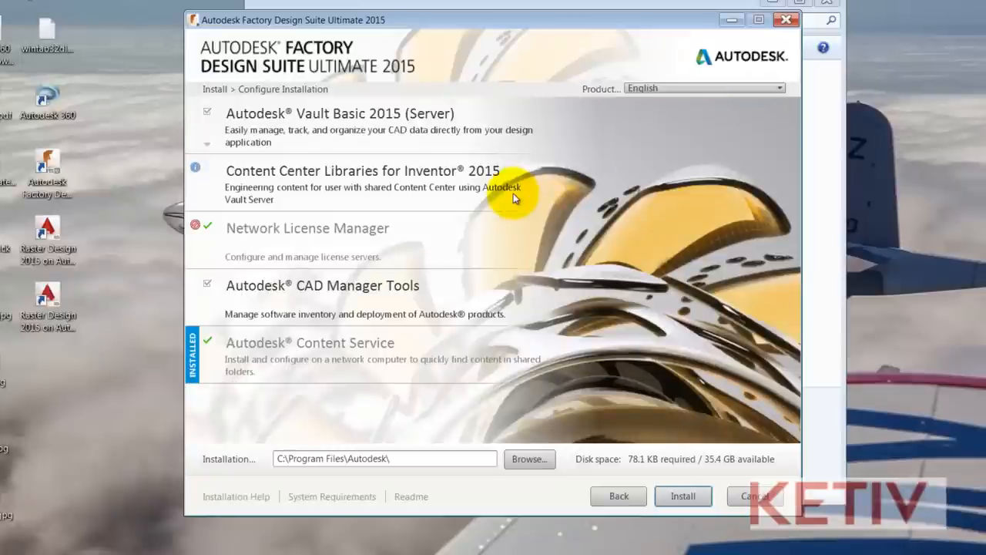
mouse_move(308, 227)
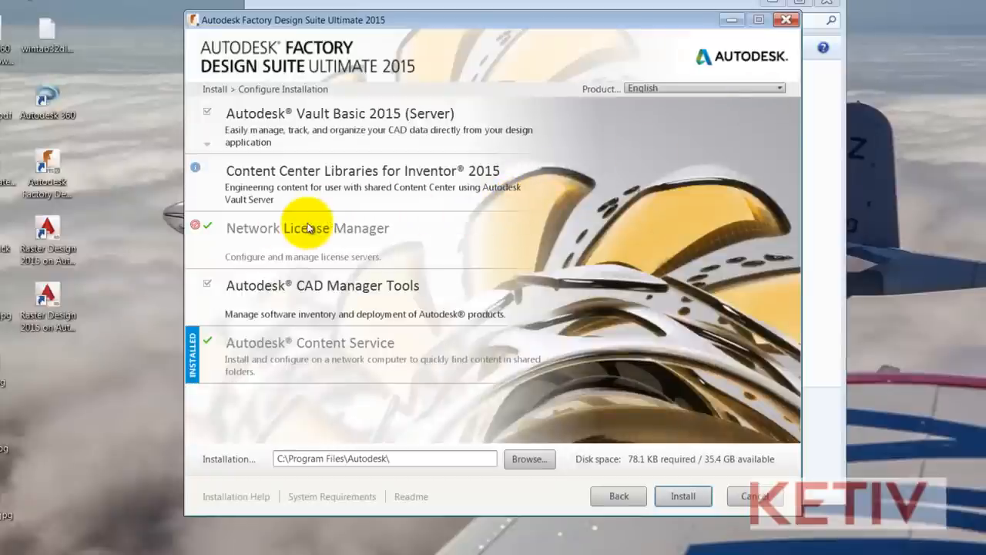
mouse_move(199, 226)
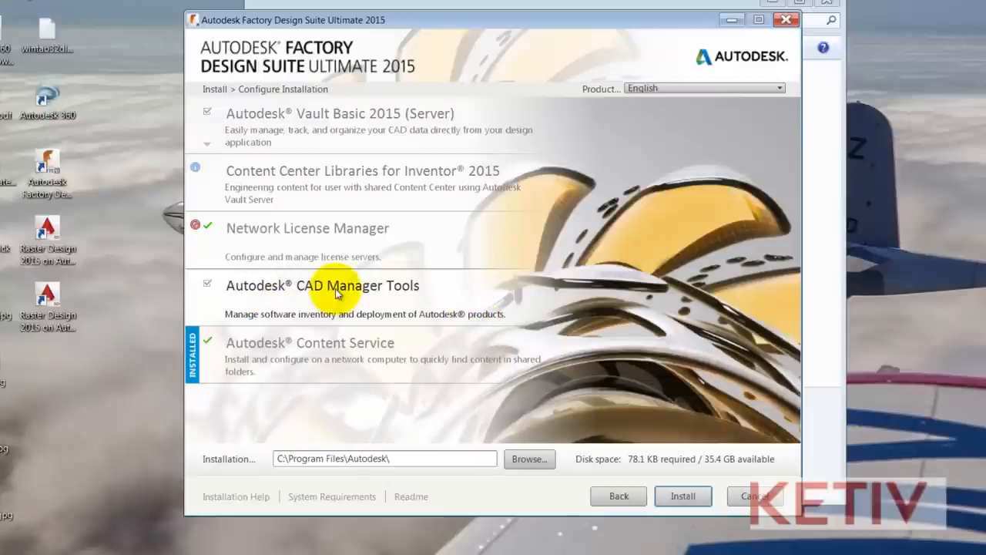
mouse_move(578, 309)
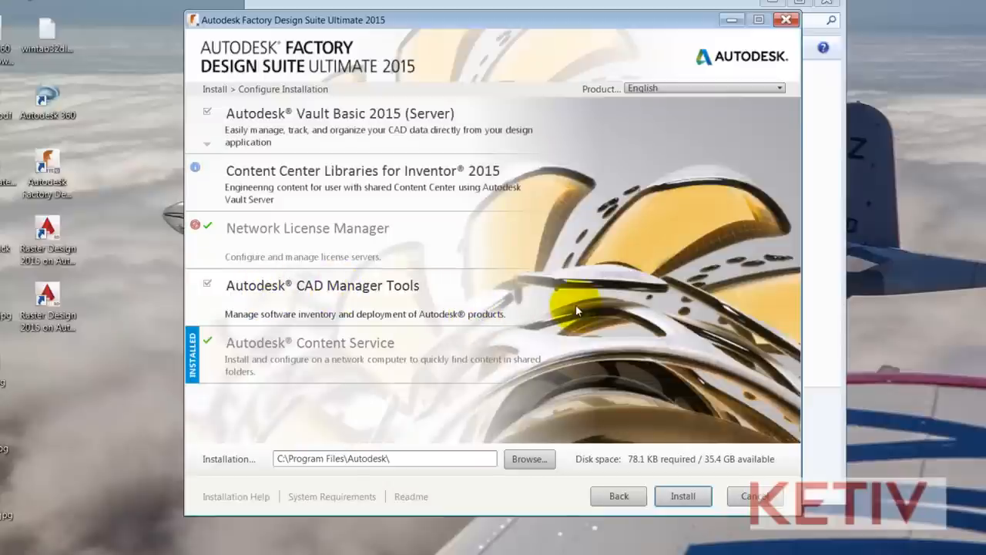
mouse_move(235, 374)
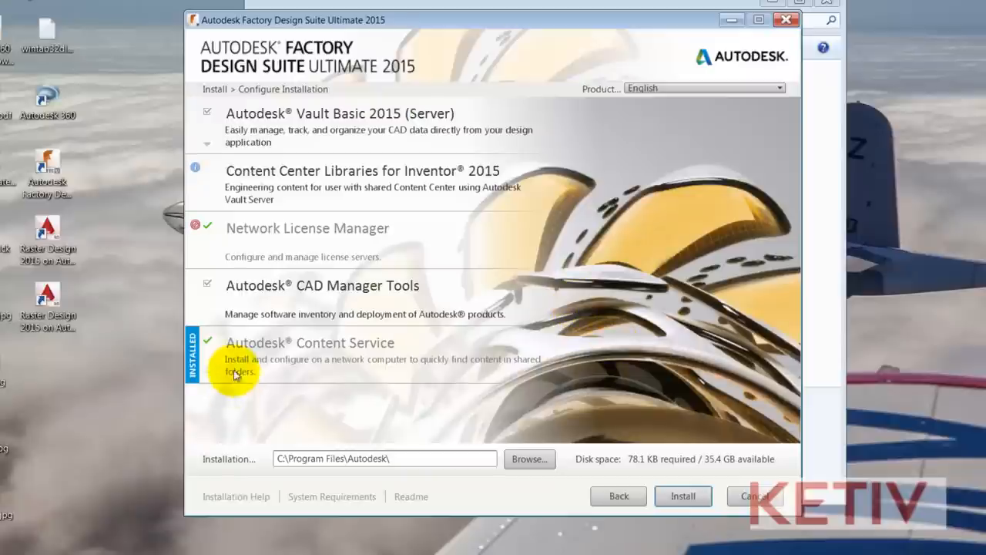
mouse_move(333, 367)
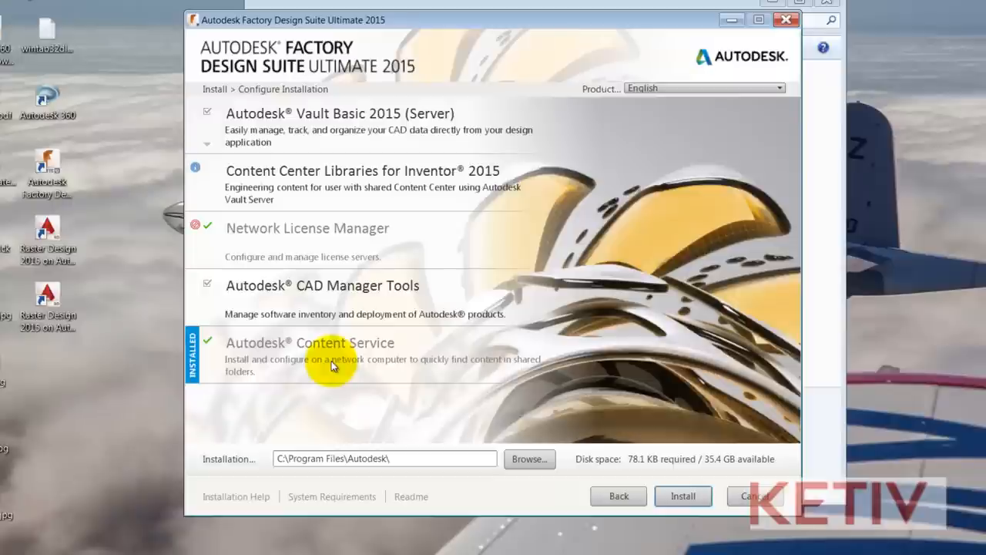
mouse_move(454, 364)
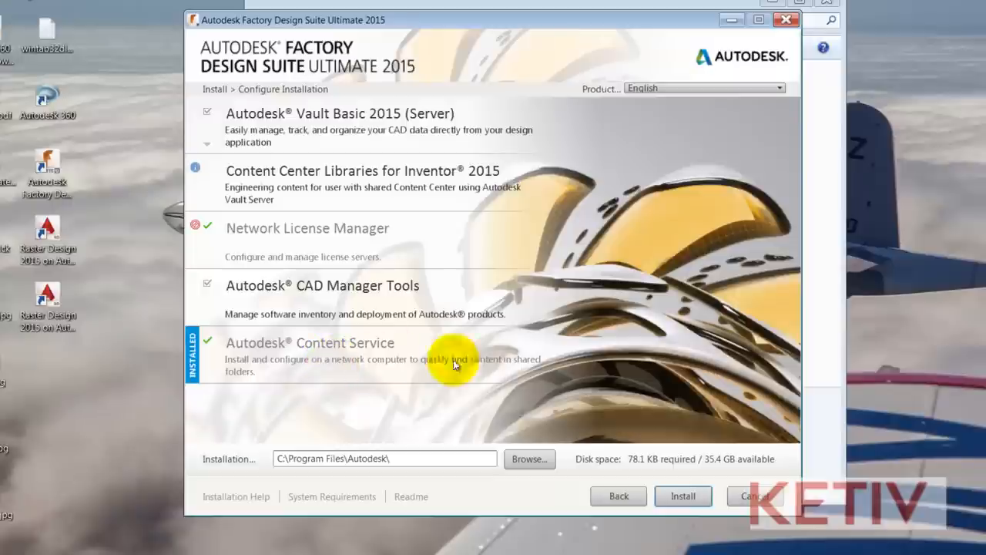
mouse_move(343, 449)
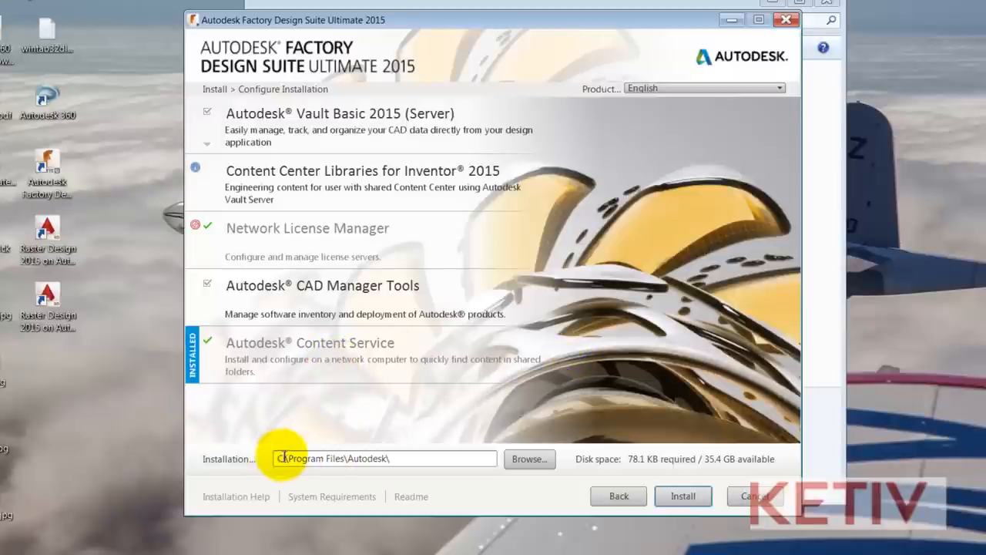
mouse_move(309, 428)
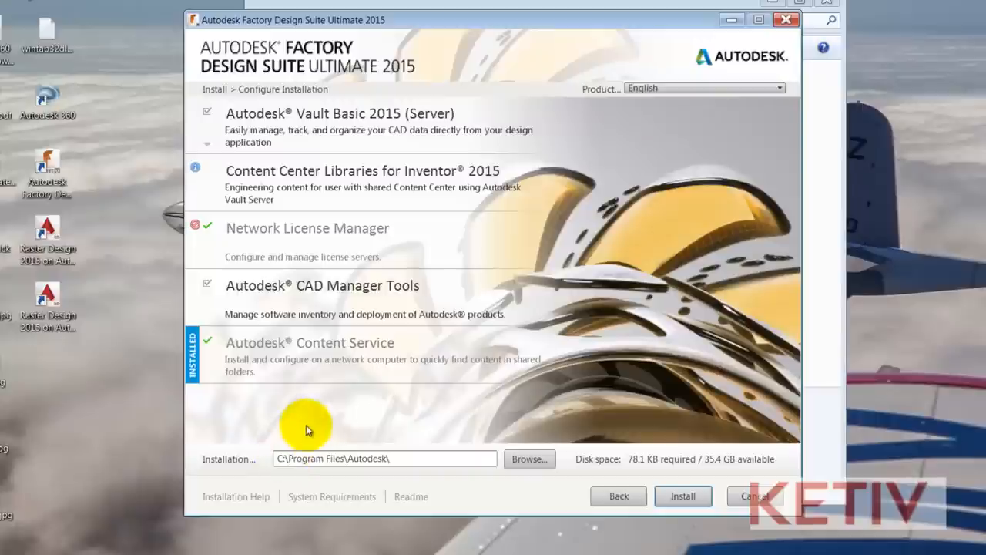
mouse_move(291, 403)
text(D)
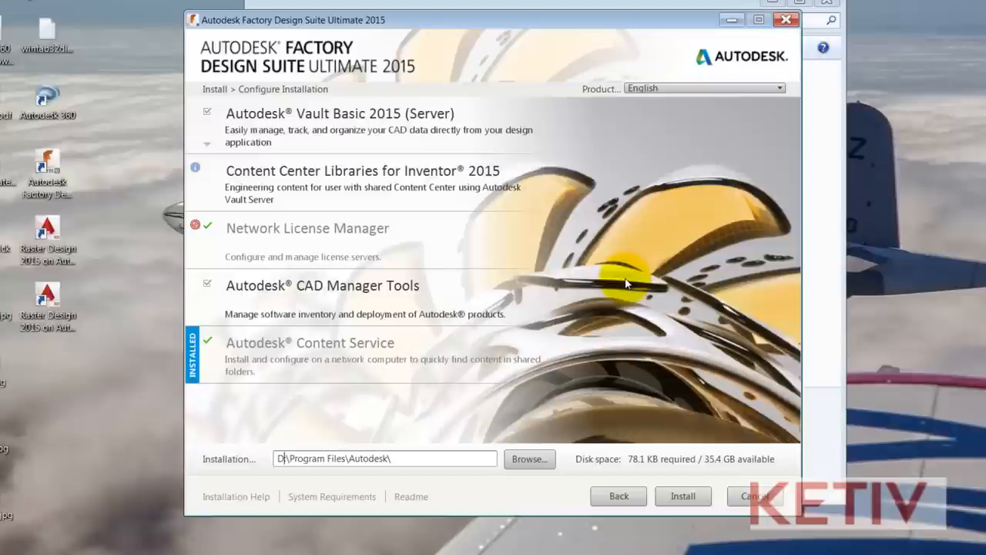
mouse_move(770, 314)
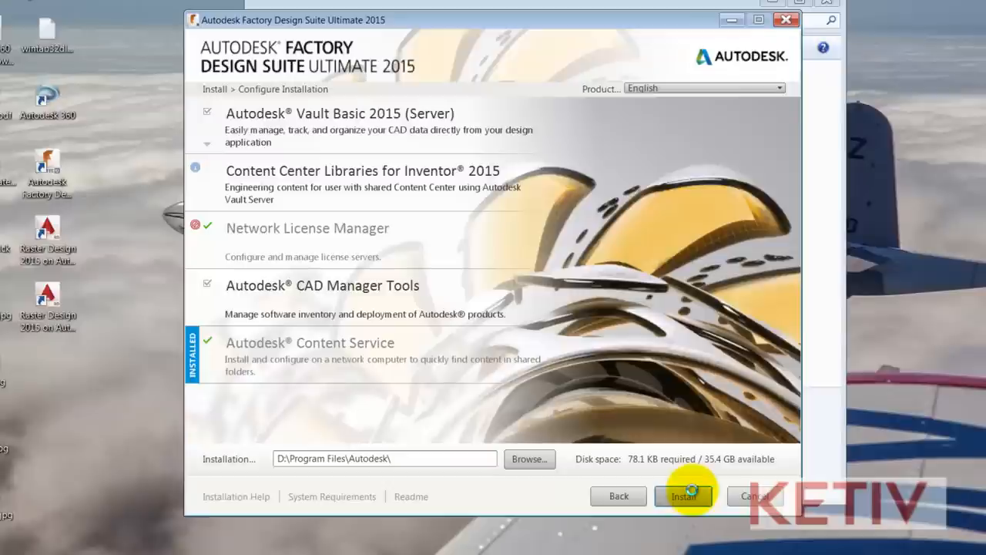
Install Vault Basic 2015 Server and CAD Manager Tools, accepting the existing-database warning
click(683, 495)
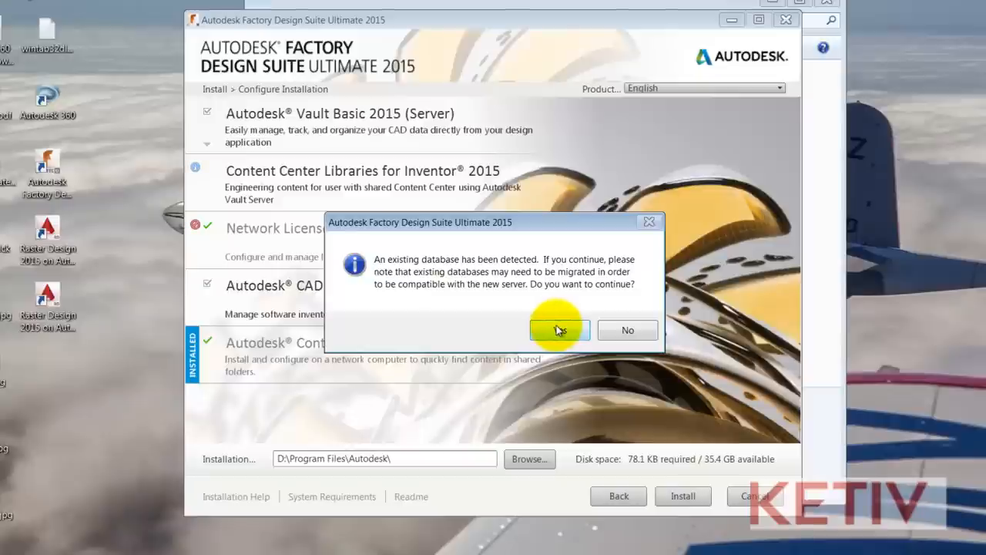
click(559, 330)
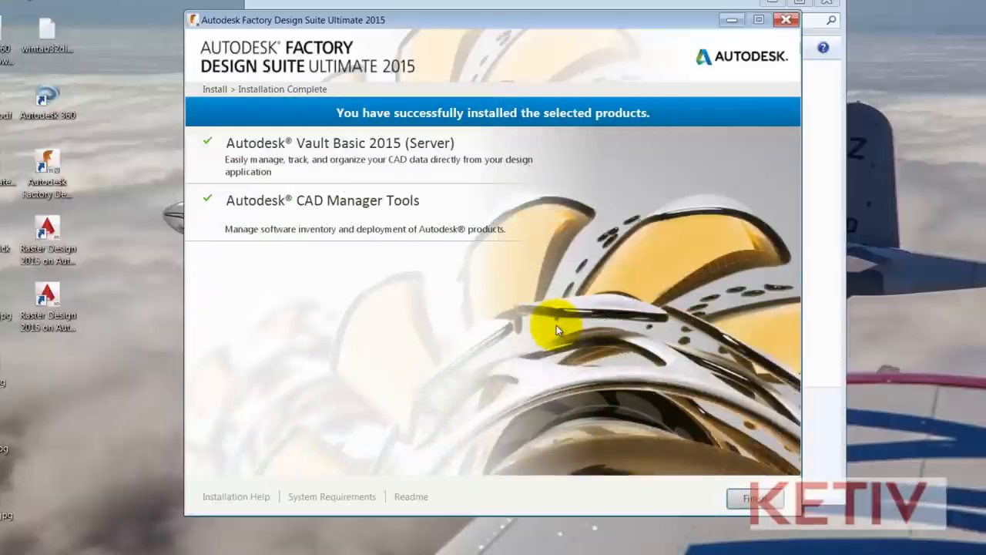
mouse_move(559, 330)
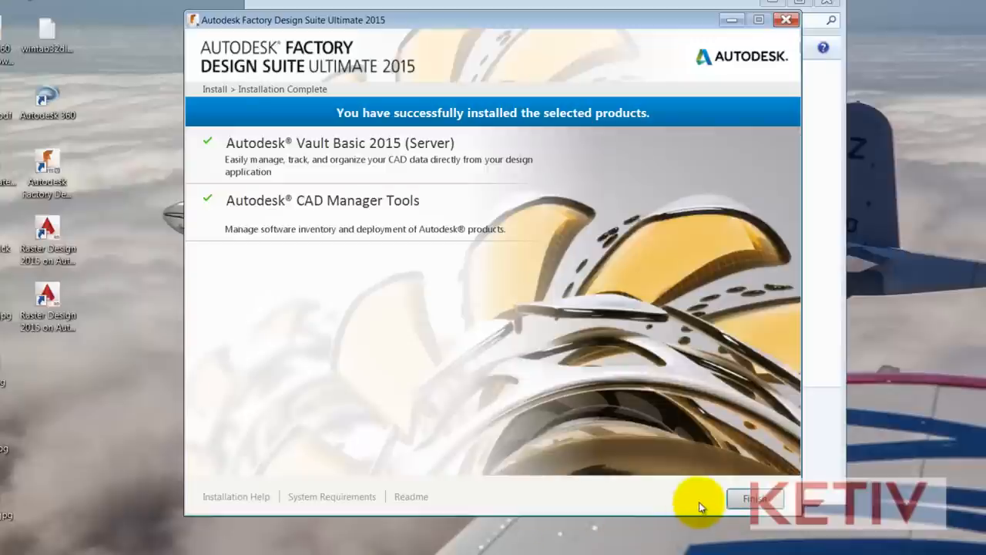
mouse_move(759, 498)
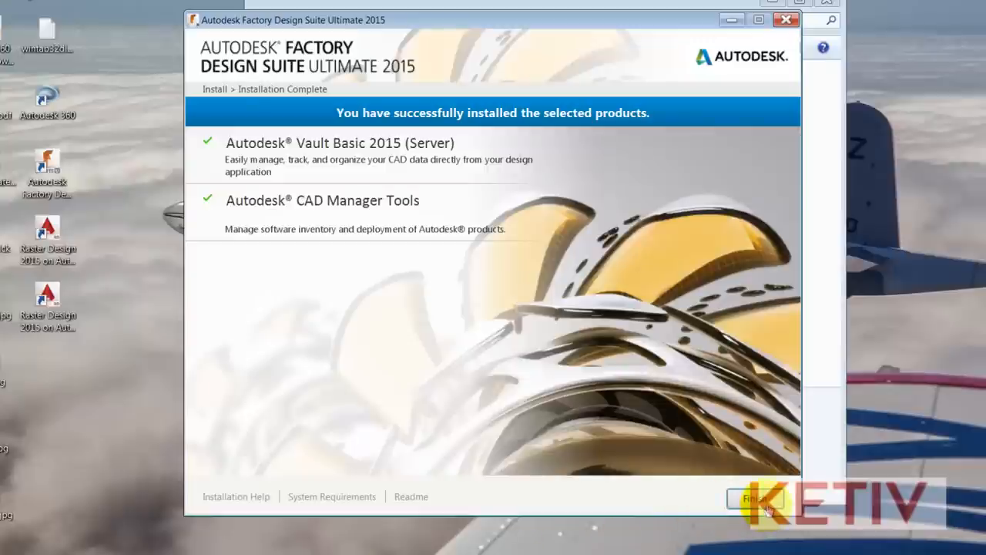
Finish and close the installer after the successful installation
click(16, 543)
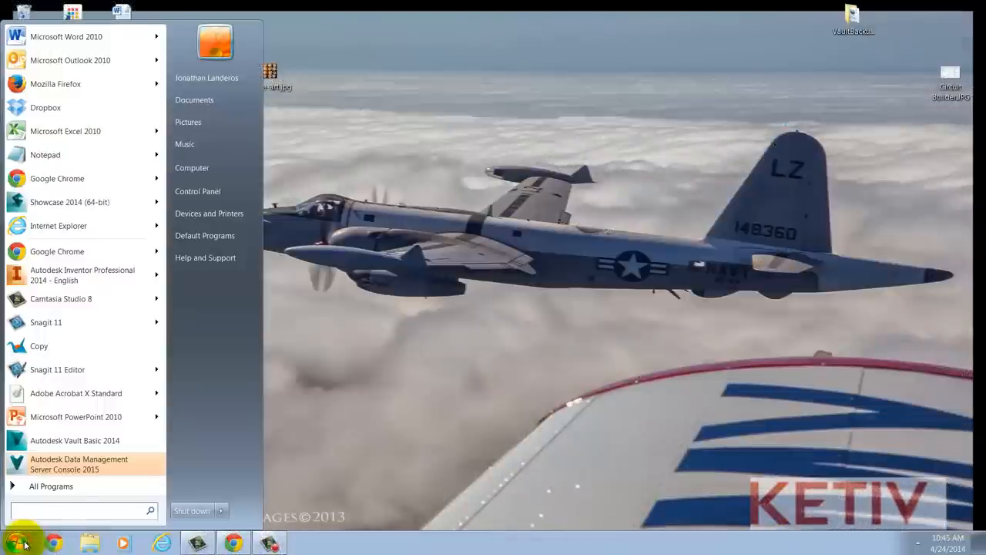
Launch Autodesk Data Management Server Console 2015 after browsing the Start menu's Autodesk programs
click(51, 486)
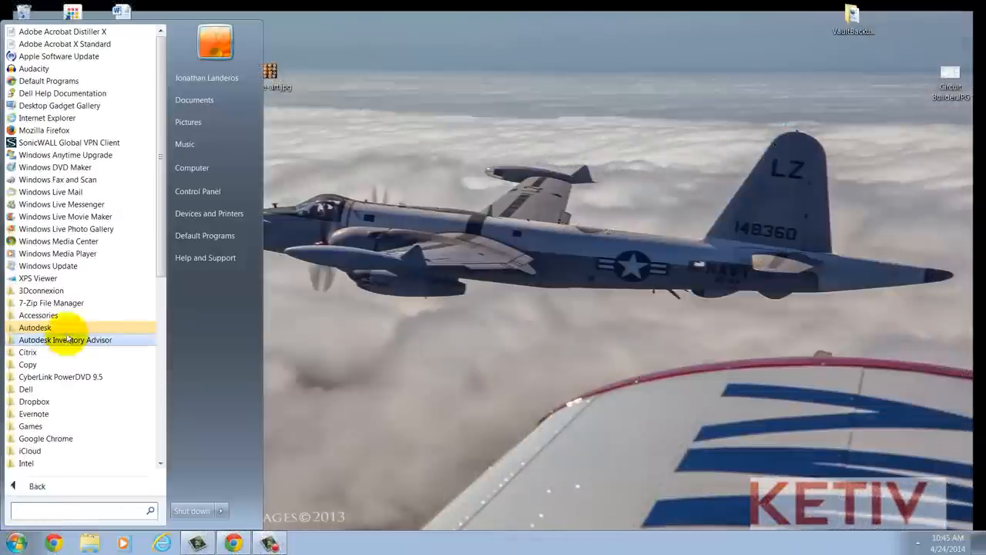
click(35, 327)
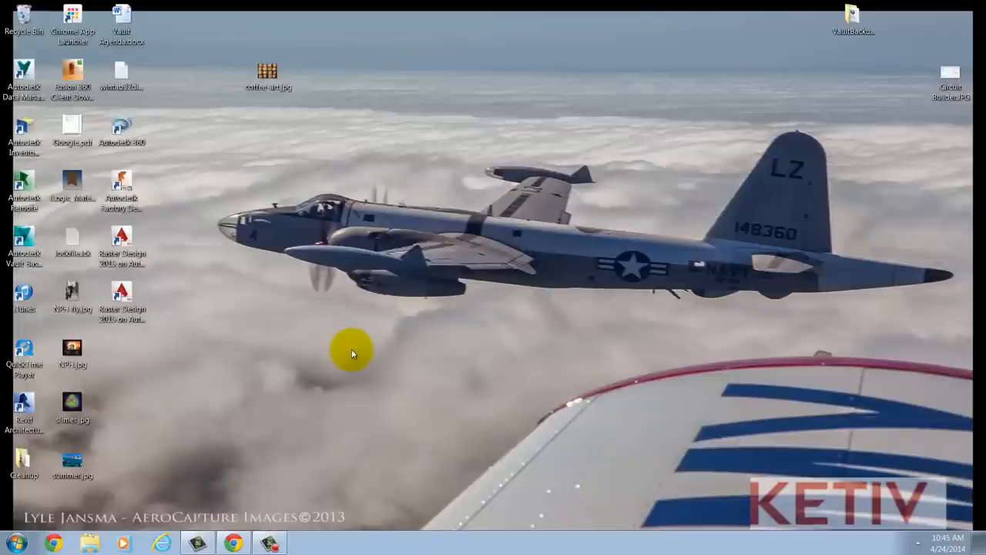
double_click(23, 243)
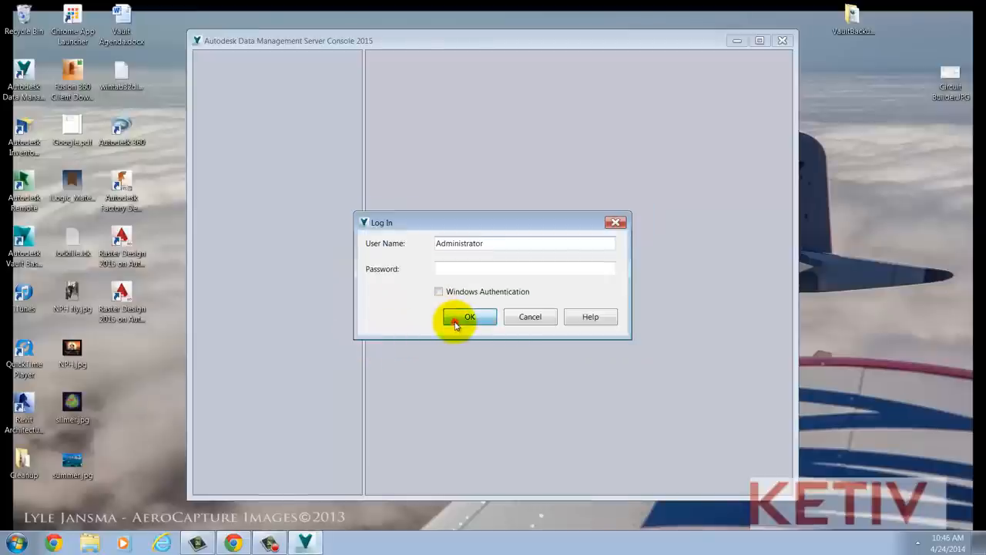
Log in as Administrator and agree to migrate all vaults and libraries now
click(470, 317)
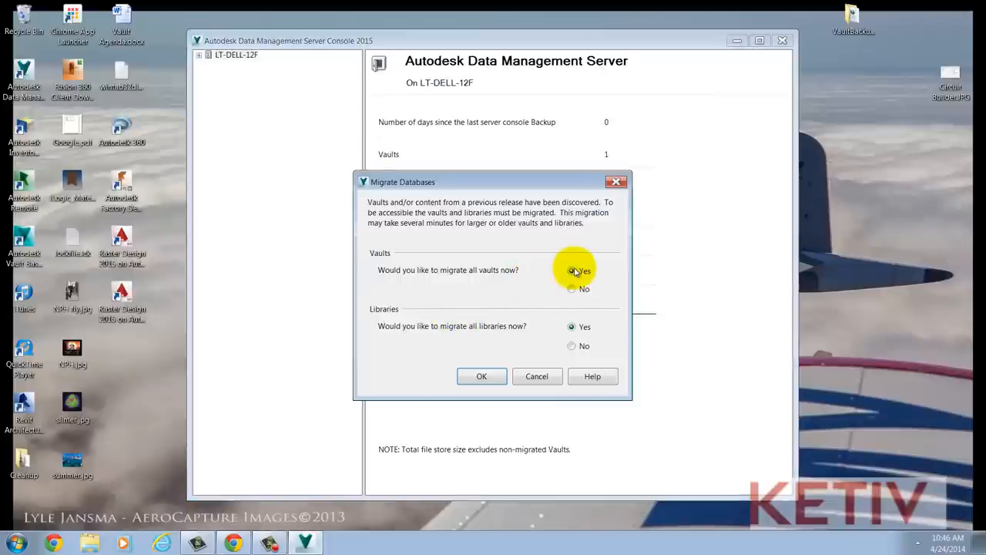
click(481, 376)
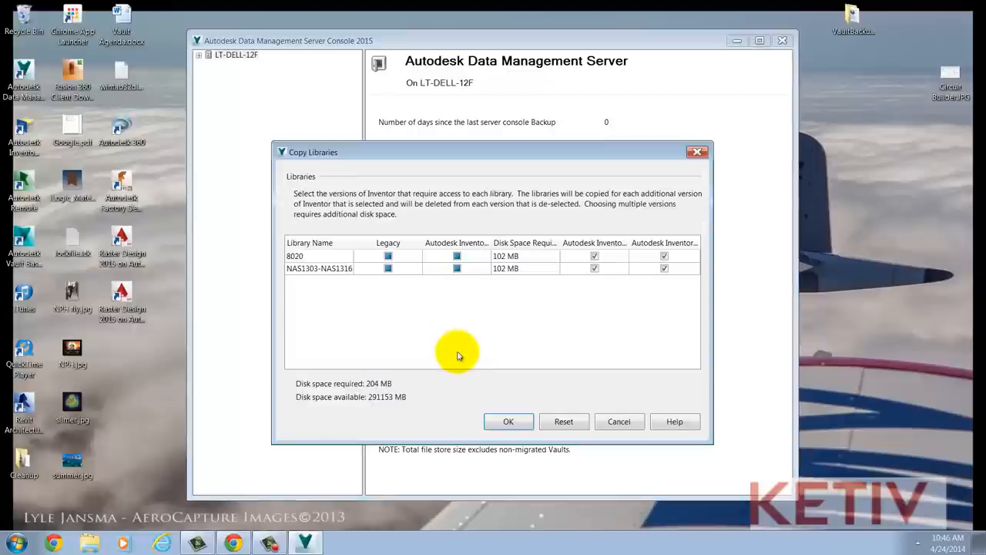
mouse_move(365, 314)
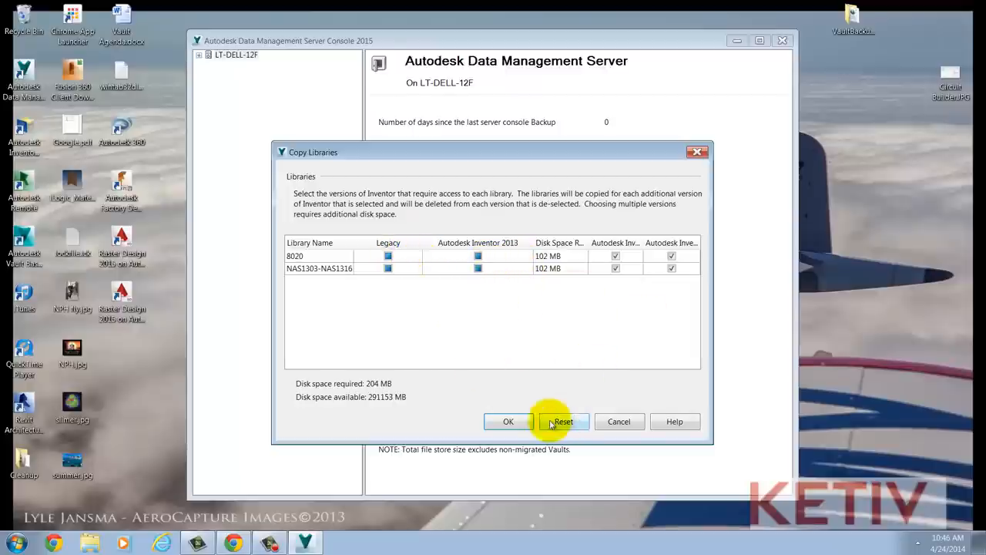
mouse_move(547, 247)
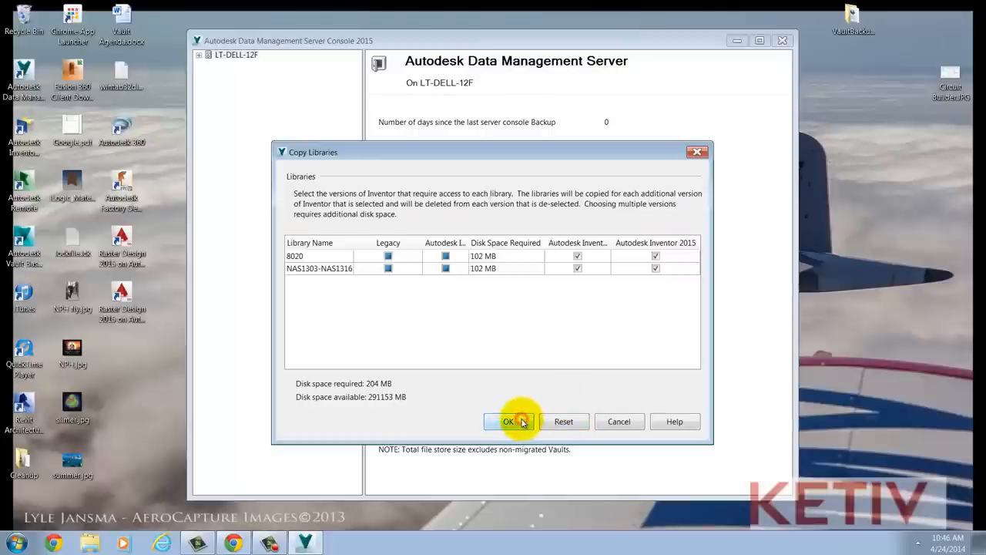
Create Inventor 2015 copies of libraries 8020 and NAS1303-NAS1316 and complete migration
click(508, 421)
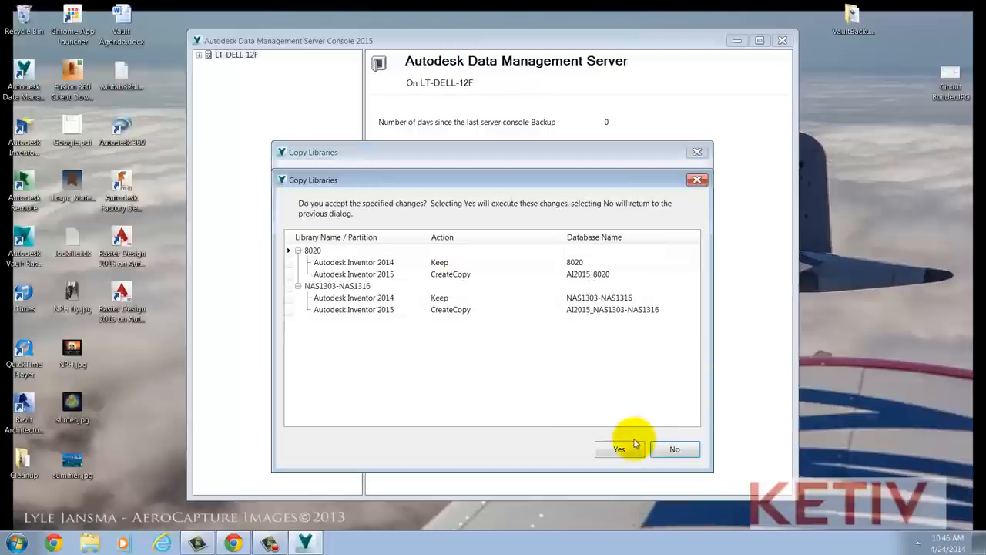
click(618, 449)
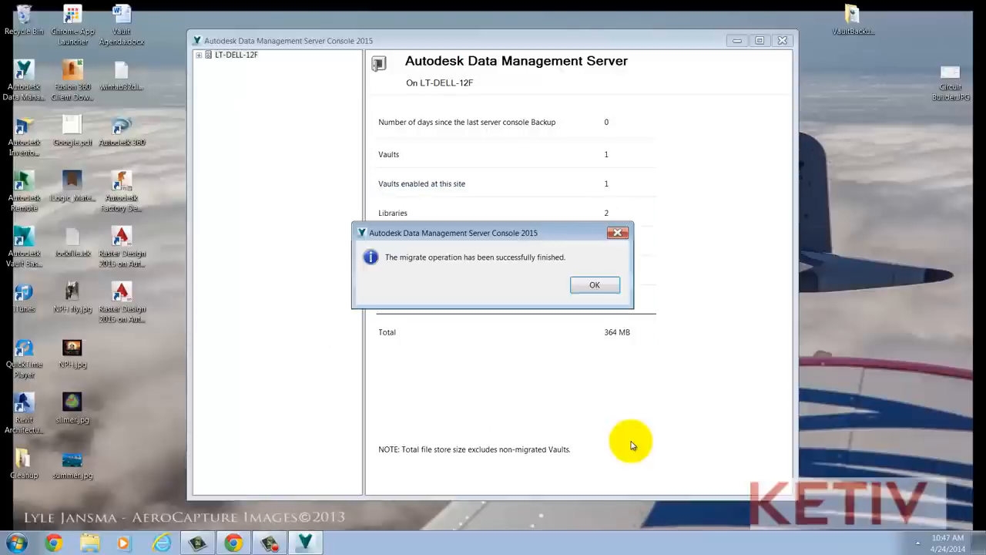
Dismiss the migration success message and expand LT-DELL-12F's Libraries folder to list AI2015_8020 and AI2015_NAS1303-NAS1316
click(594, 284)
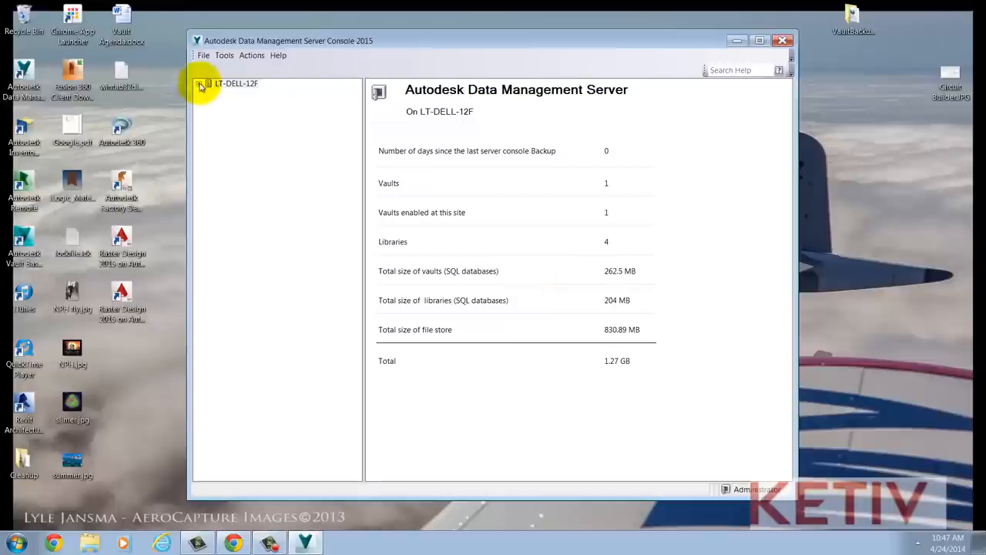
click(200, 83)
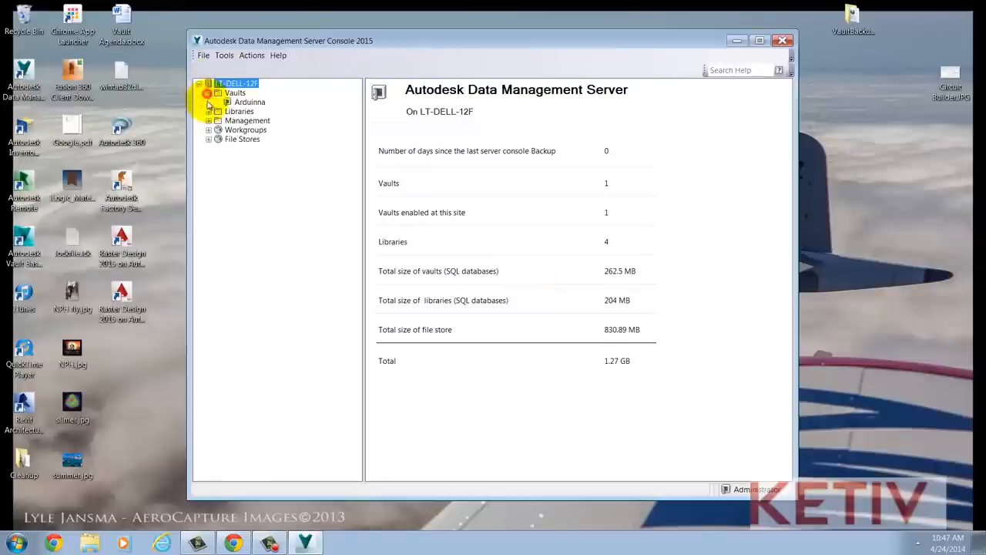
click(209, 110)
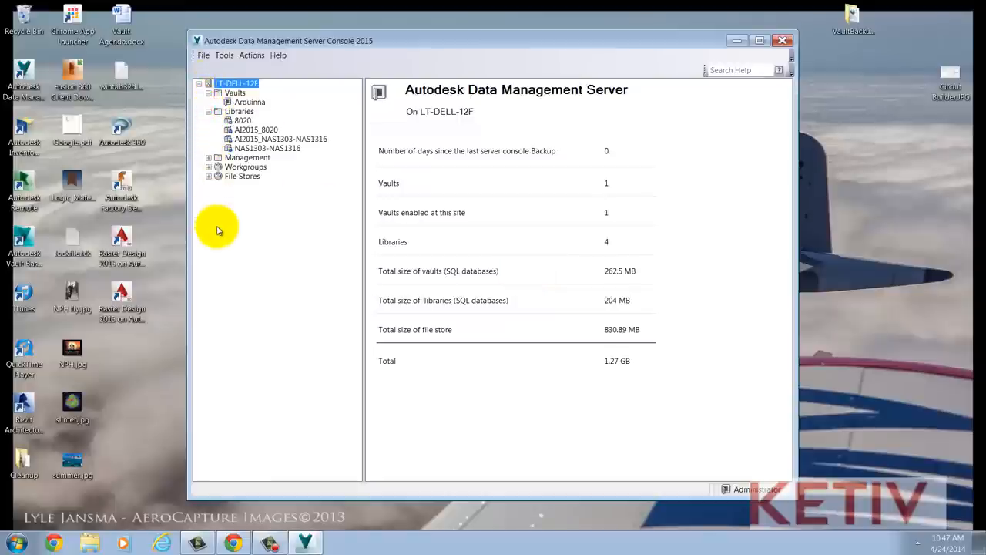